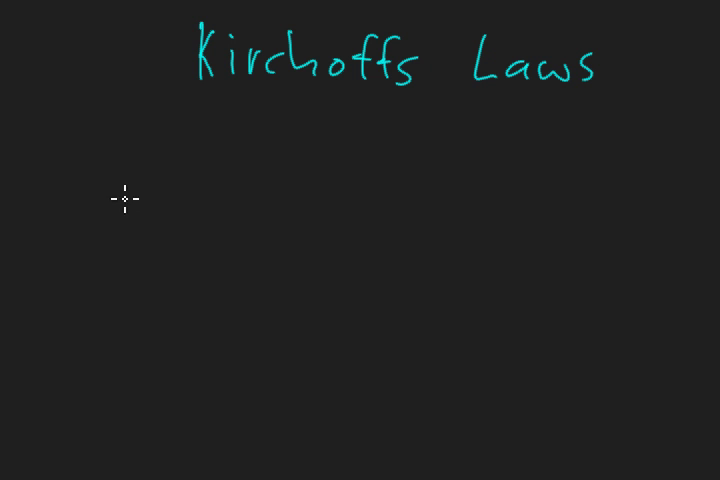
mouse_move(60, 163)
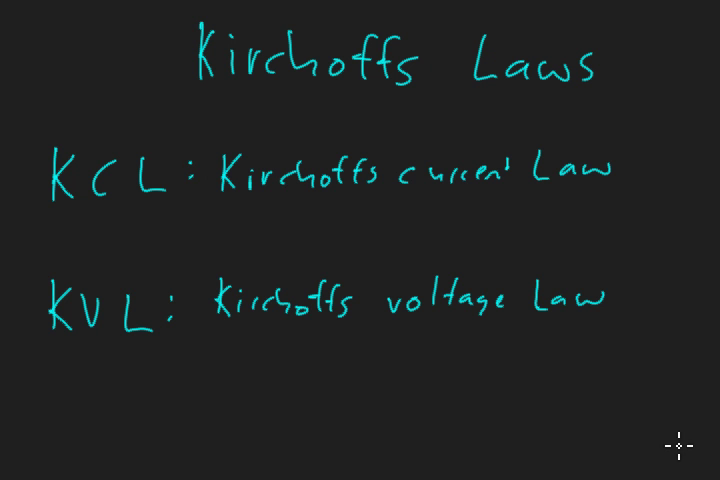
mouse_move(620, 178)
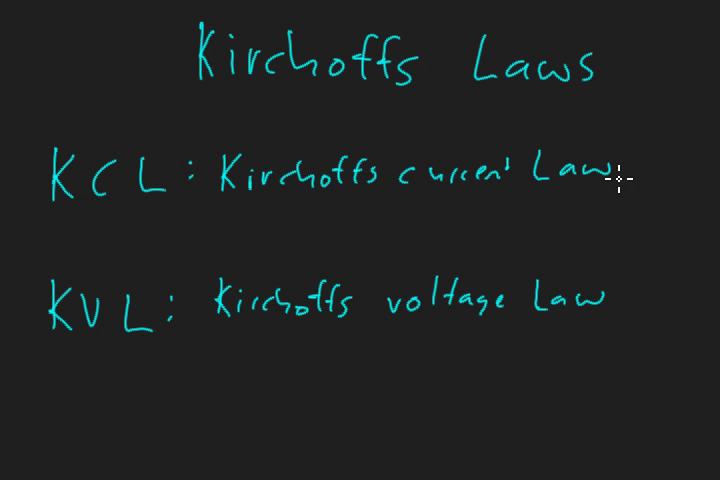
mouse_move(625, 157)
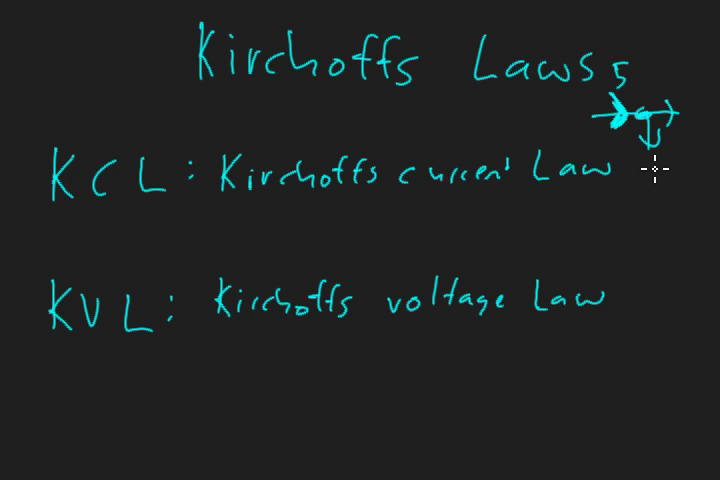
- Label the node branches 5, 2.5, 2.5 and write Σcurrent=0 and Σcurrent in = Σcurrent out
type("2.5")
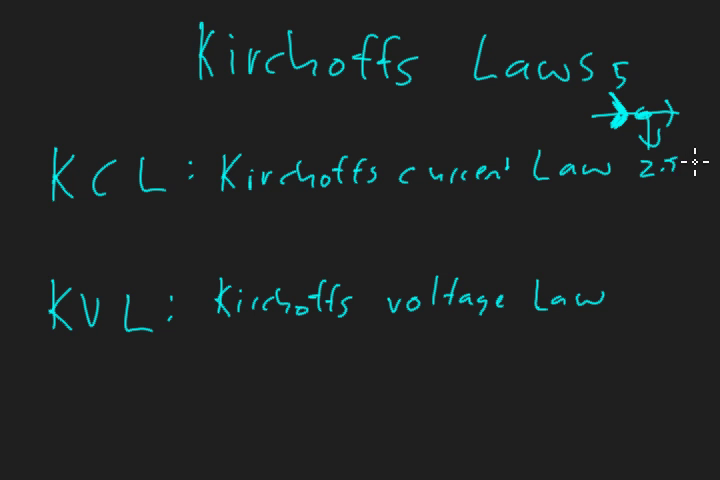
type("2.5")
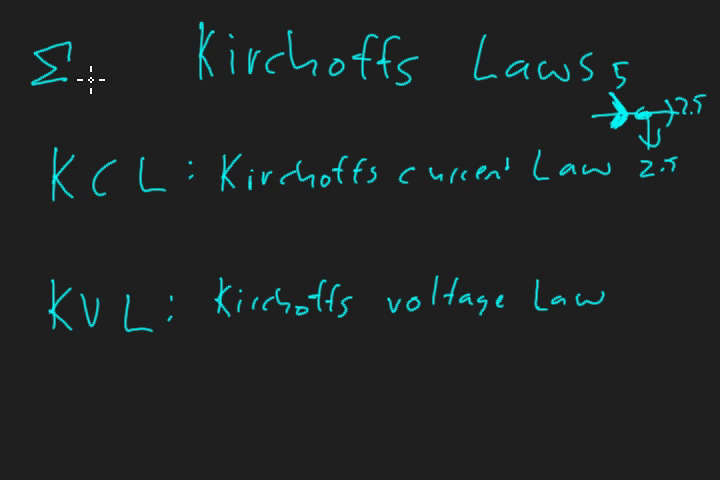
type("current")
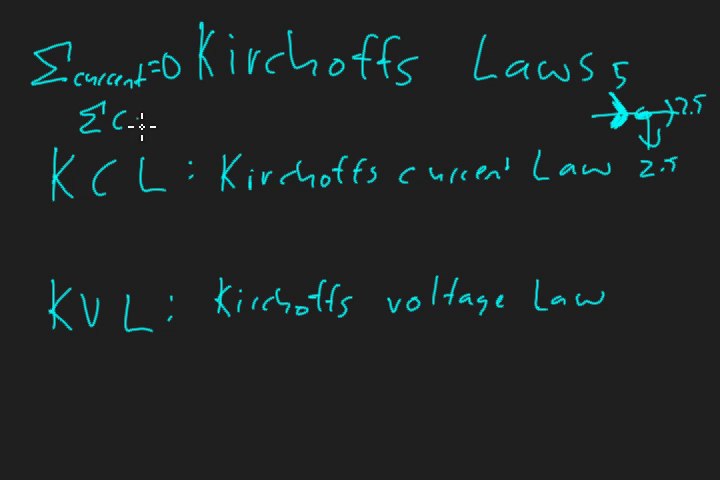
type("curre")
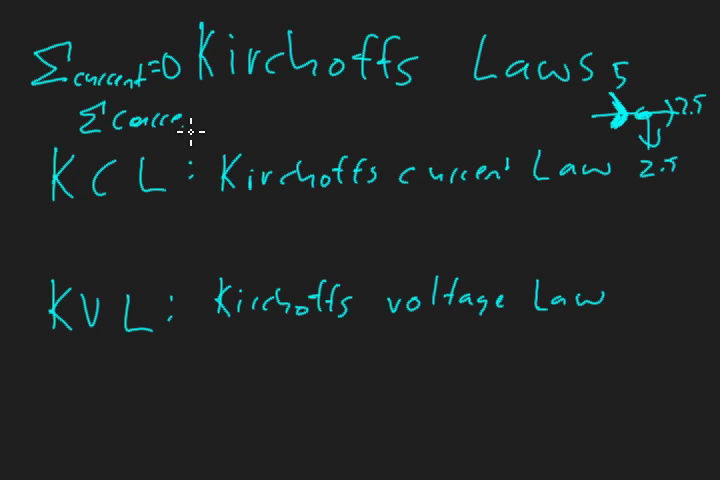
type("in = Σcurrent out")
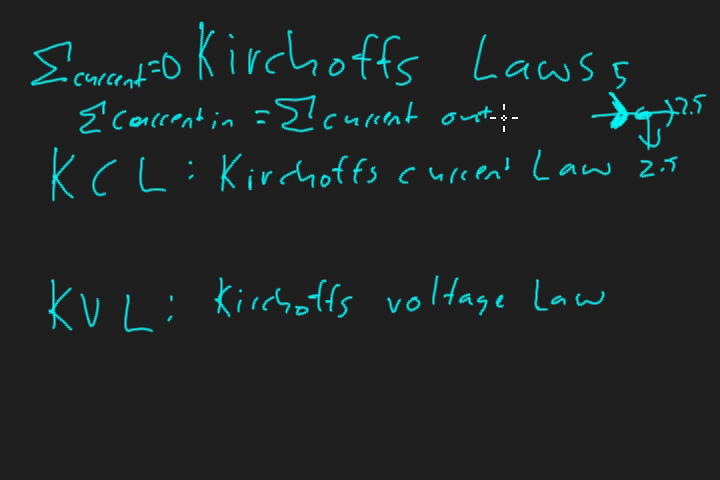
mouse_move(318, 170)
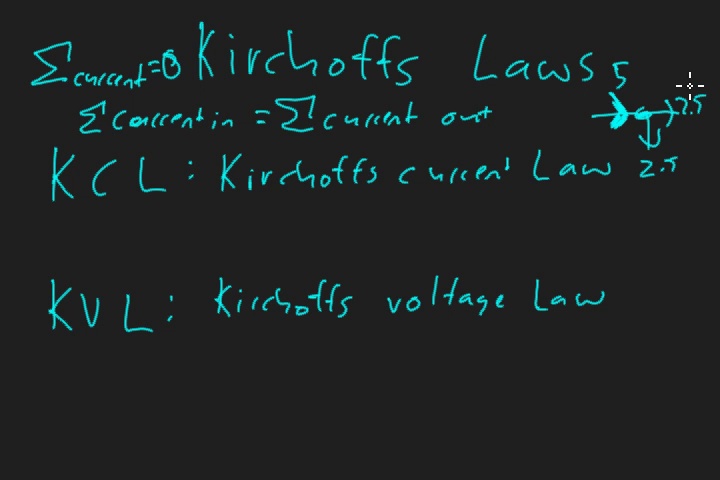
mouse_move(638, 118)
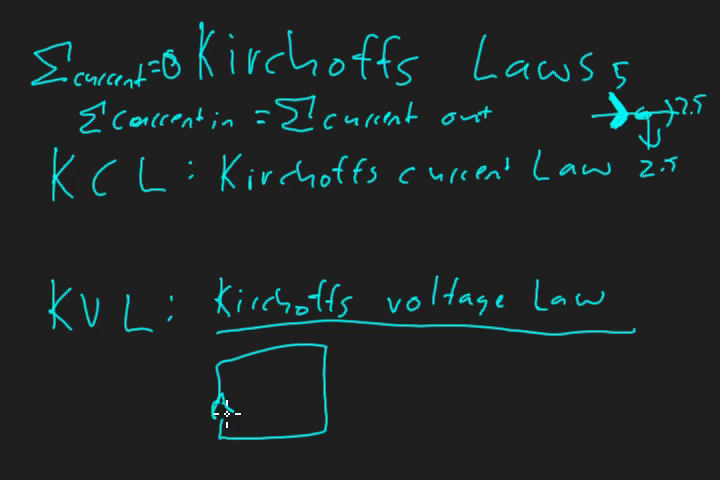
- Trace a loop arrow inside the rectangle and write ΣV loop = 0 beside it
left_click_drag(225, 410, 320, 410)
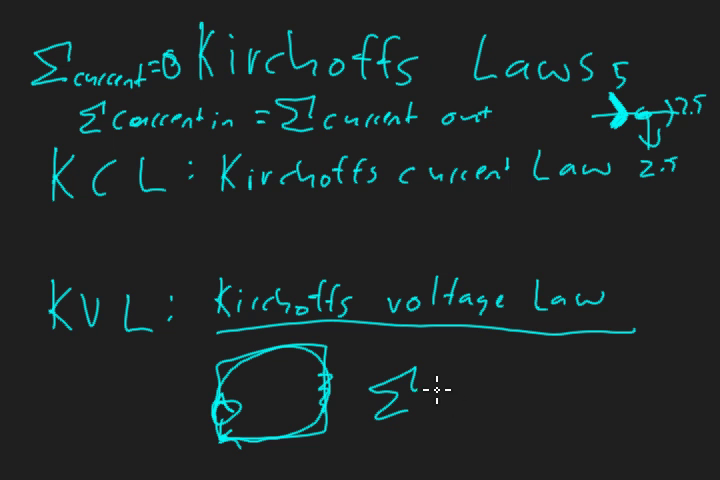
type("V")
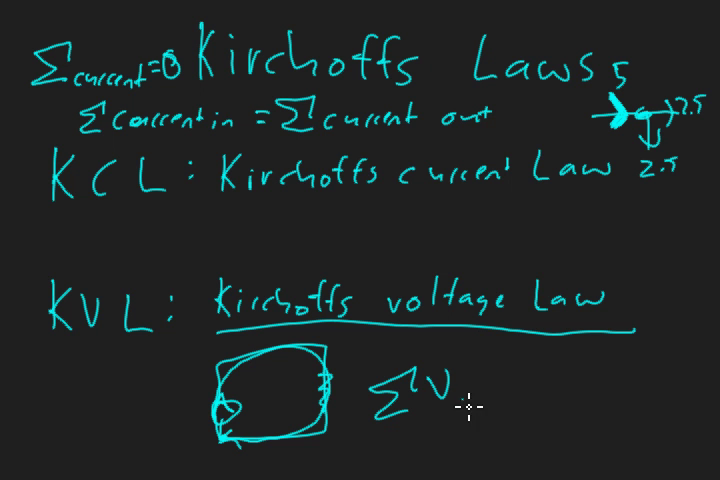
type("loop")
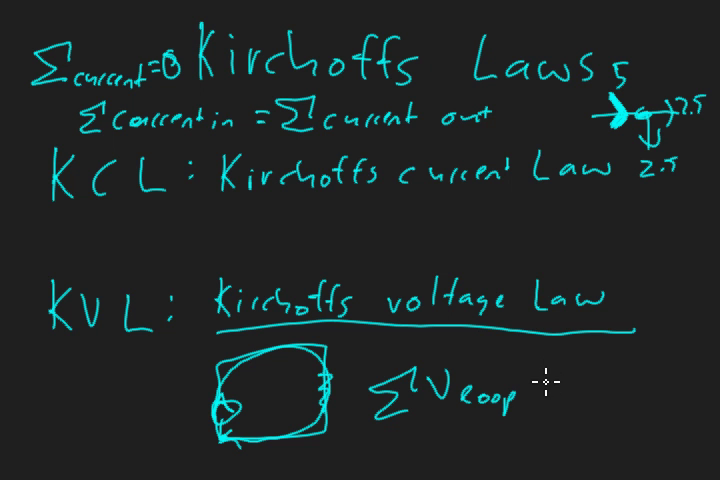
type("=0")
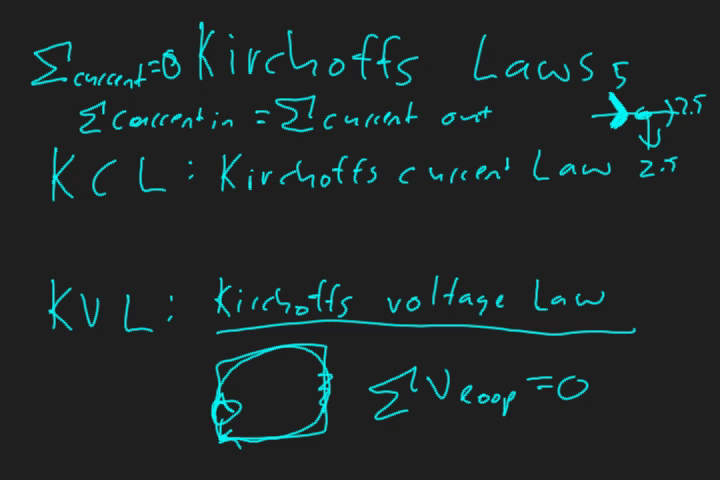
mouse_move(700, 335)
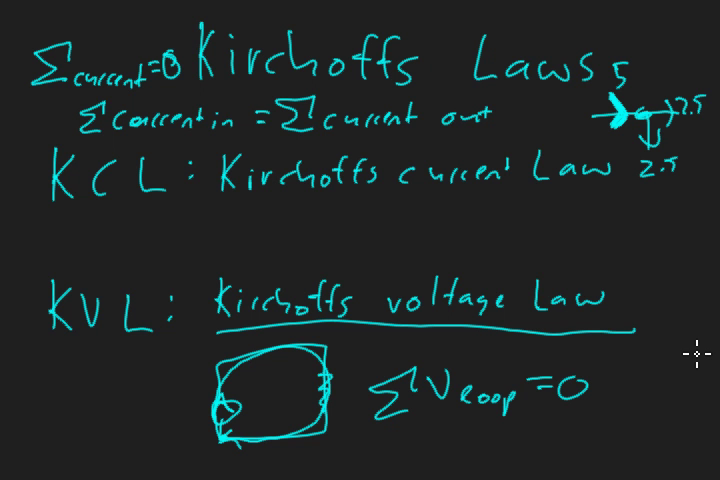
mouse_move(710, 350)
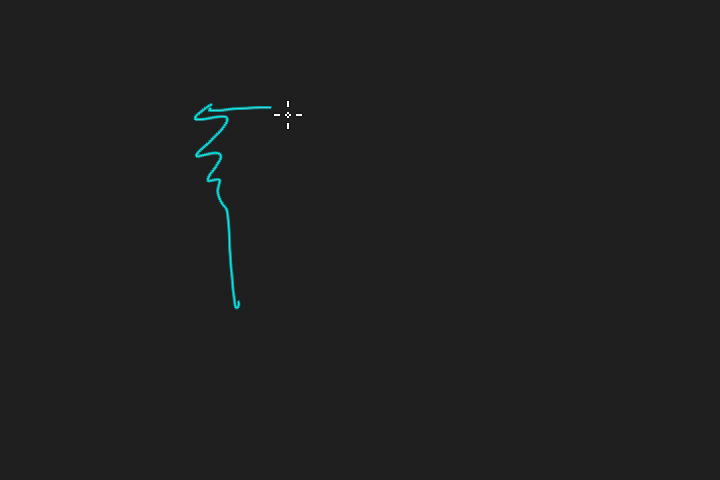
- Draw the top wire, first resistor and a stroke below the voltage source
left_click_drag(285, 103, 372, 318)
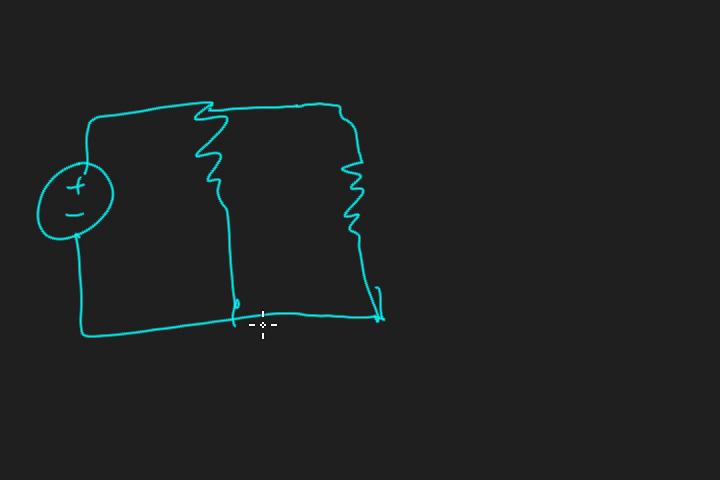
mouse_move(88, 148)
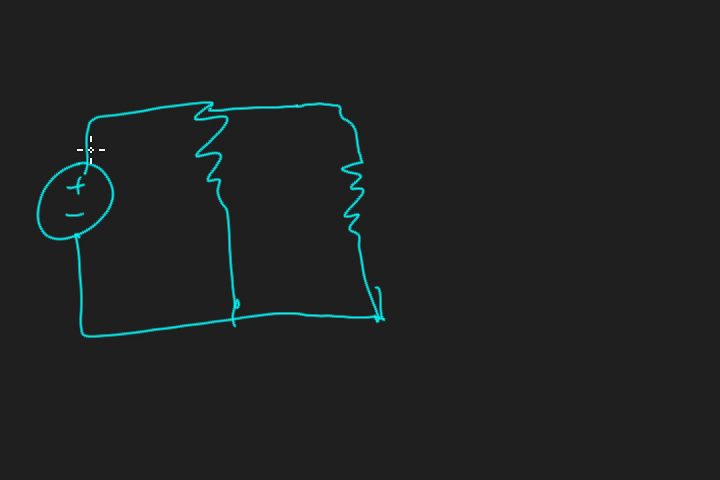
mouse_move(105, 163)
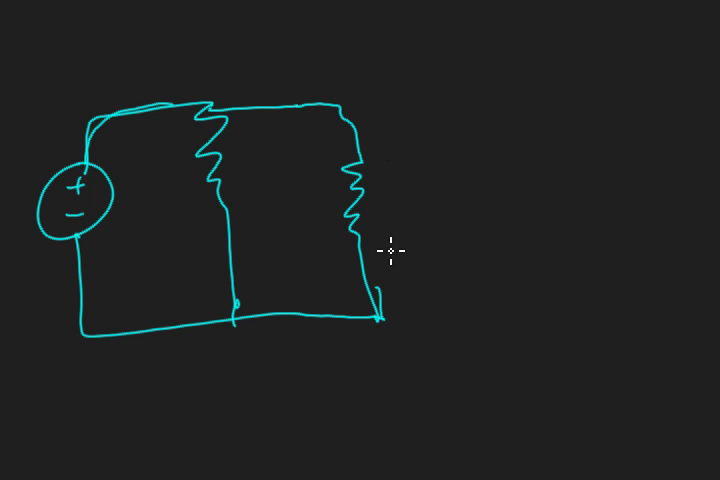
left_click_drag(70, 238, 80, 330)
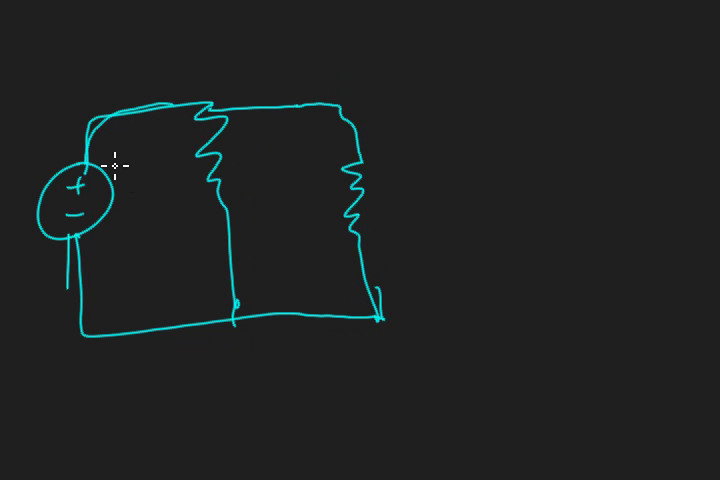
mouse_move(175, 137)
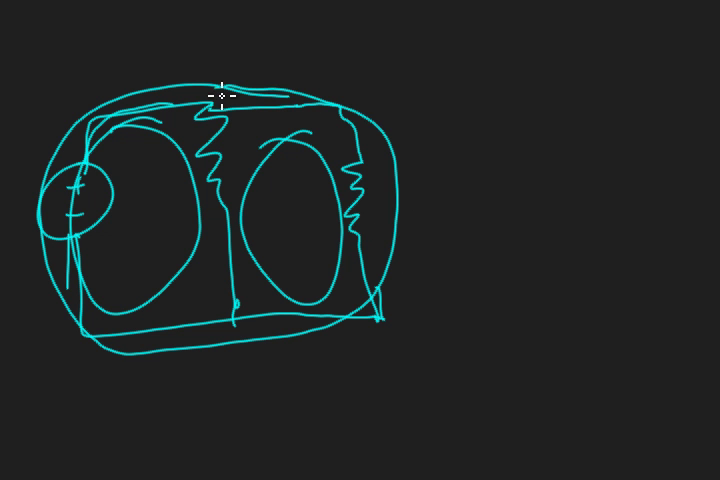
mouse_move(332, 318)
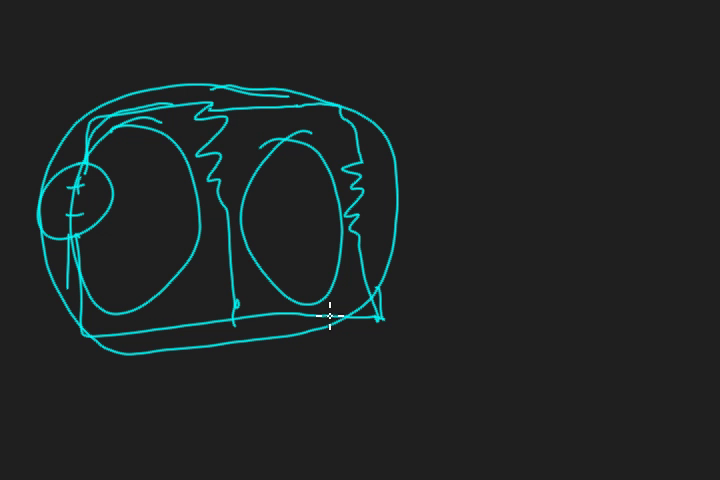
mouse_move(243, 207)
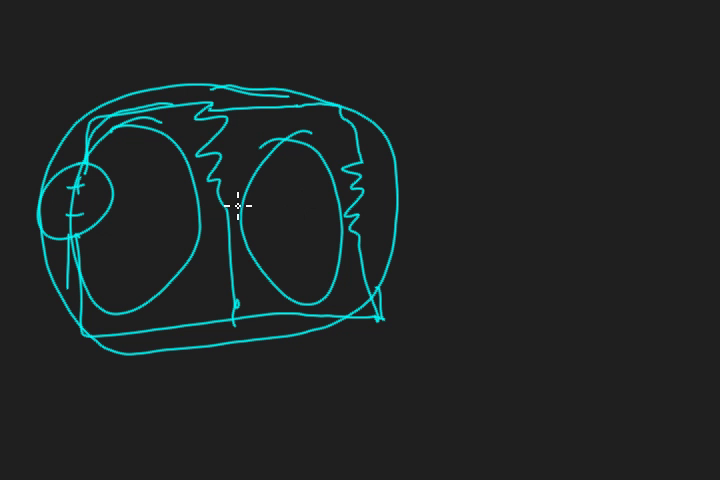
mouse_move(312, 222)
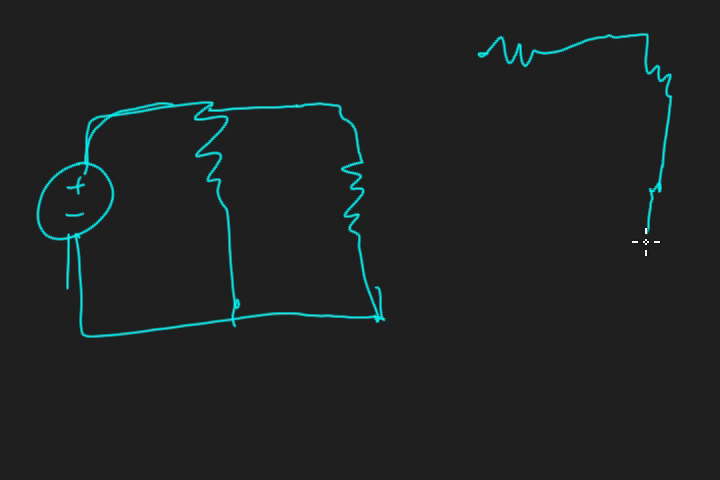
- Draw the network's top and right sides and the branches splitting it into meshes
left_click_drag(648, 248, 465, 135)
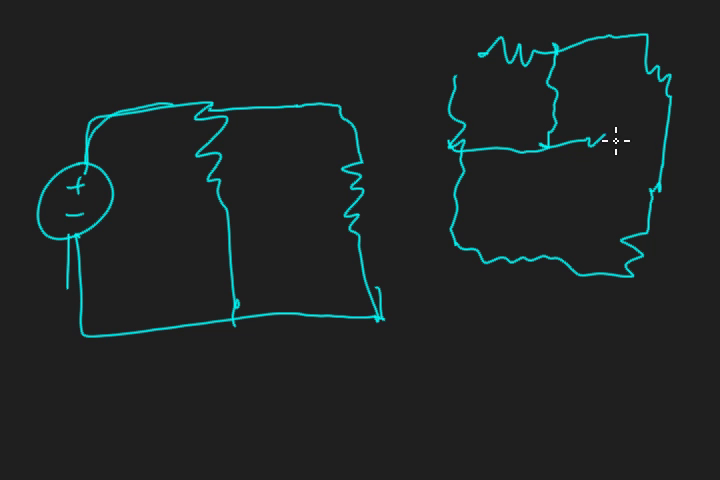
left_click_drag(553, 143, 556, 262)
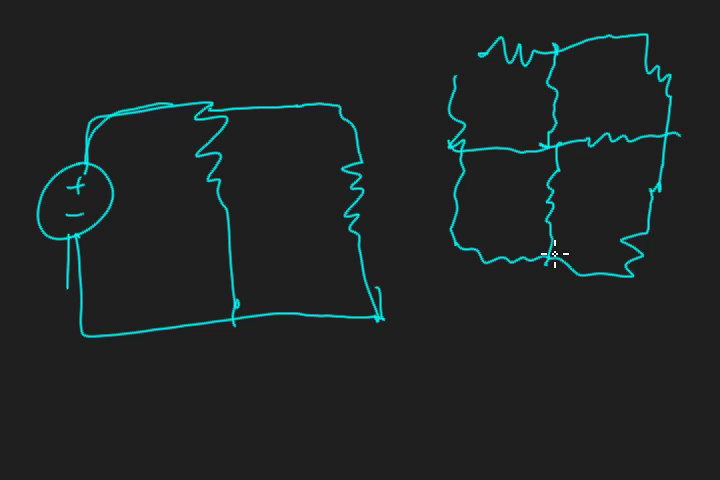
mouse_move(497, 191)
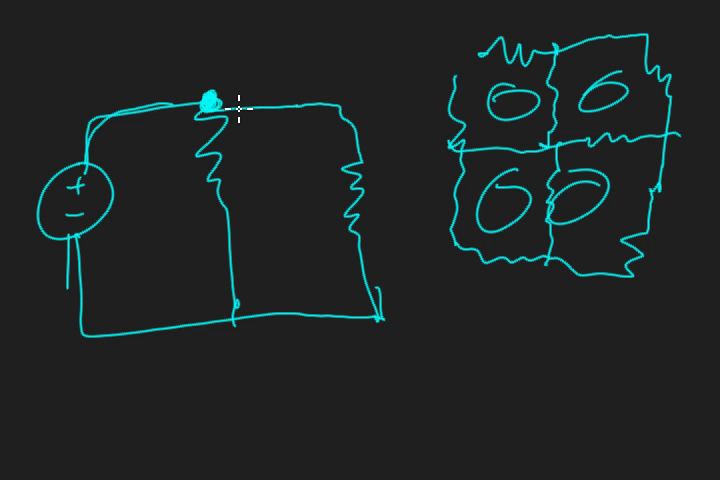
mouse_move(298, 233)
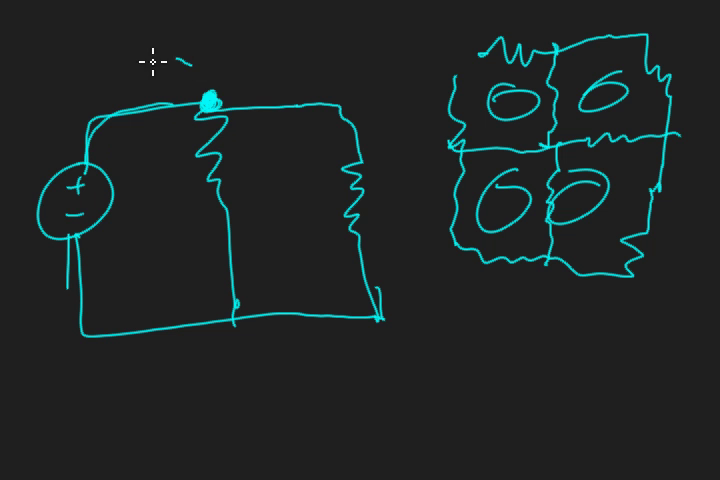
- Circle the left circuit with a large loop and scribble over its bottom wire node
left_click_drag(150, 60, 270, 205)
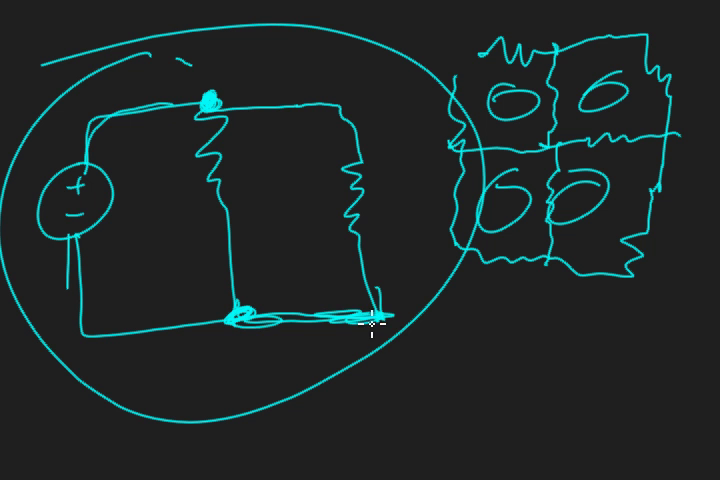
left_click_drag(380, 325, 110, 345)
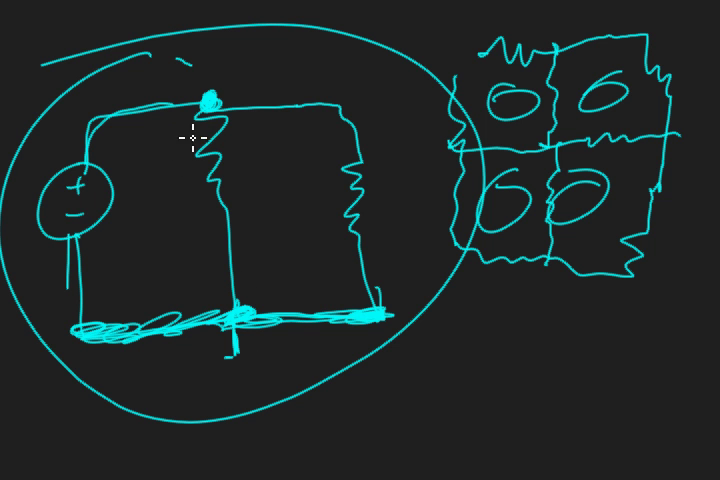
mouse_move(435, 205)
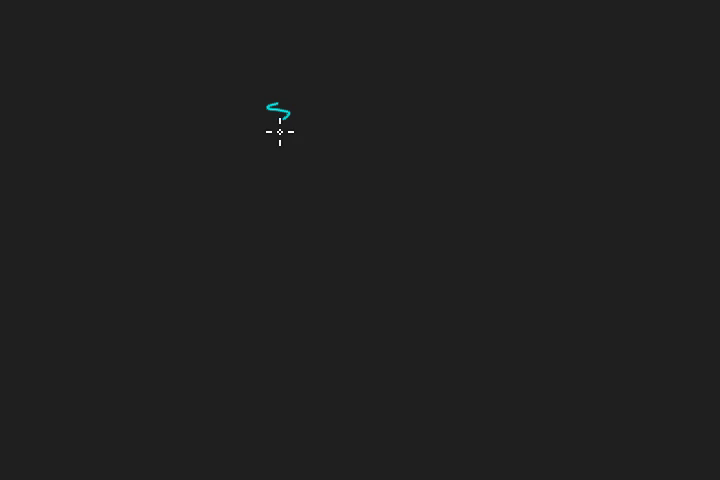
- Draw resistor branches, source and bottom wire, then circle the top and bottom wires
left_click_drag(280, 108, 292, 320)
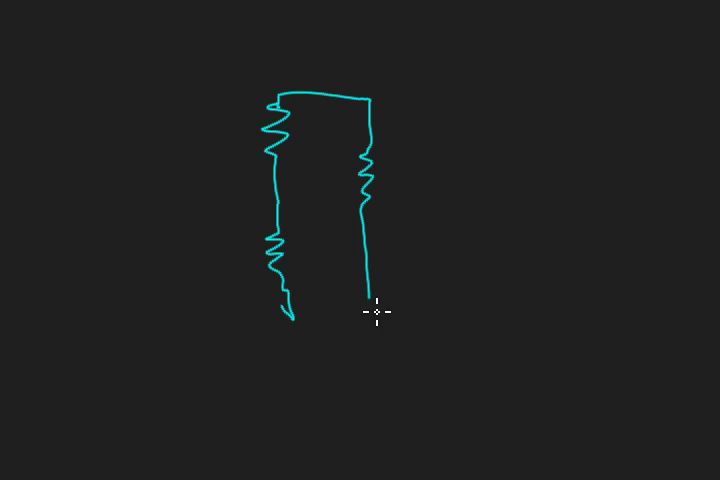
left_click_drag(370, 318, 185, 218)
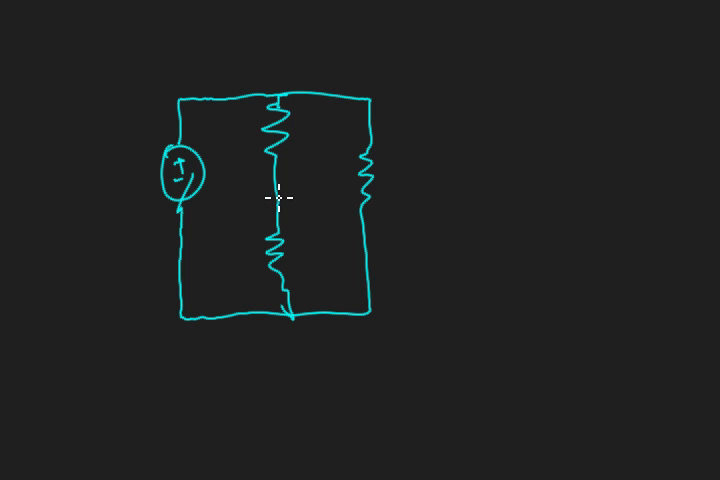
left_click_drag(218, 91, 278, 94)
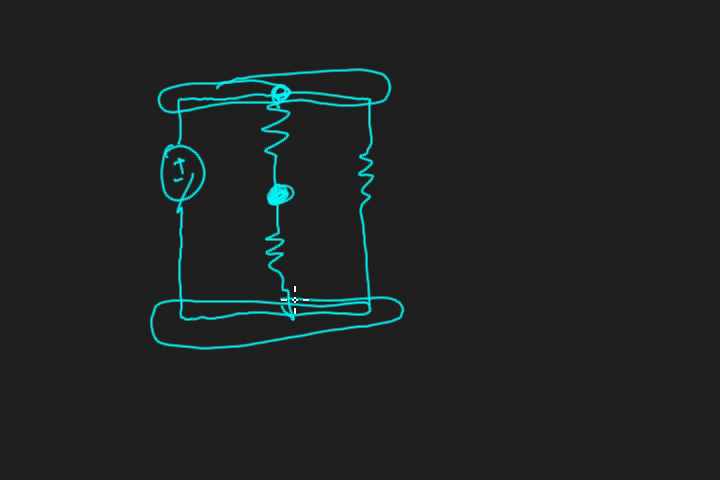
mouse_move(413, 305)
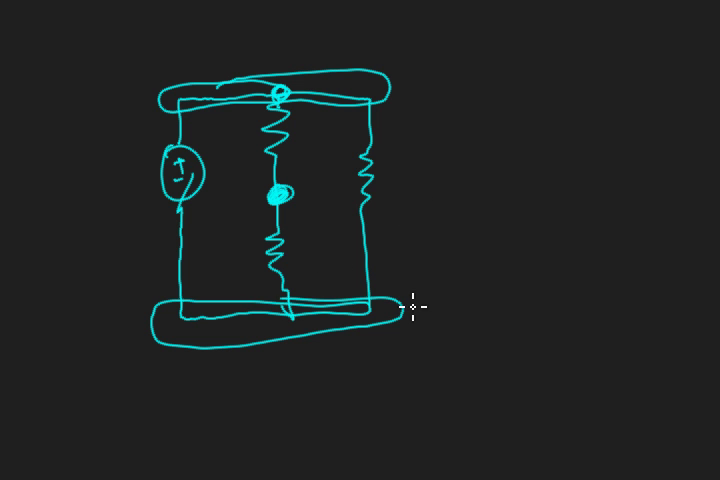
mouse_move(372, 245)
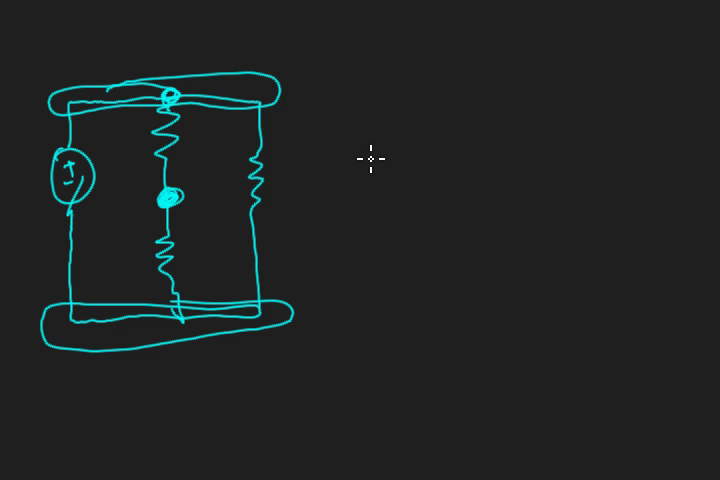
mouse_move(328, 113)
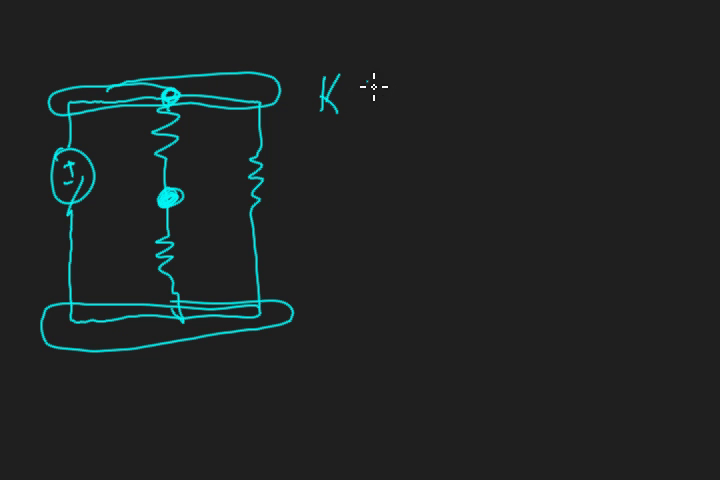
- Handwrite KCL, Nodal Analysis, KVL and Mesh beside the circuit
type("CL")
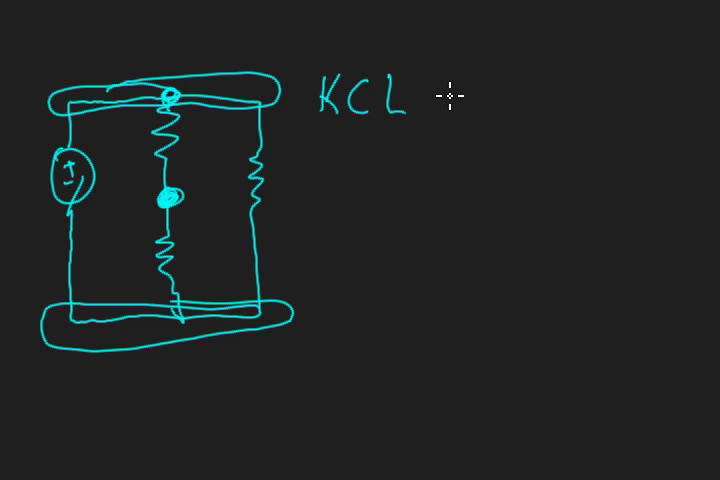
mouse_move(515, 100)
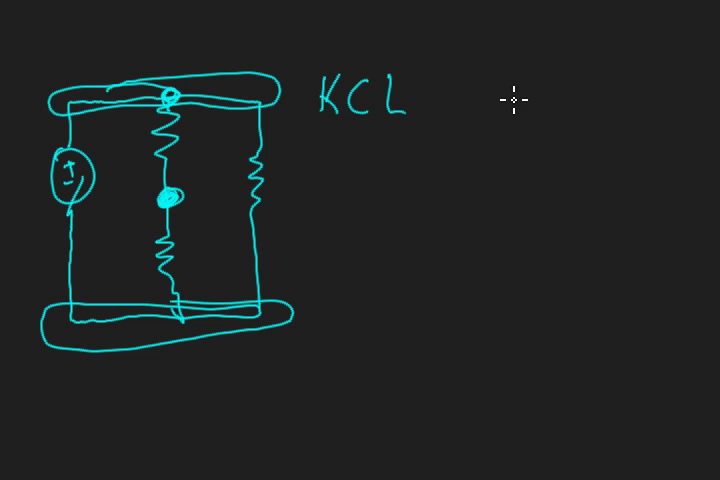
type("Nodal")
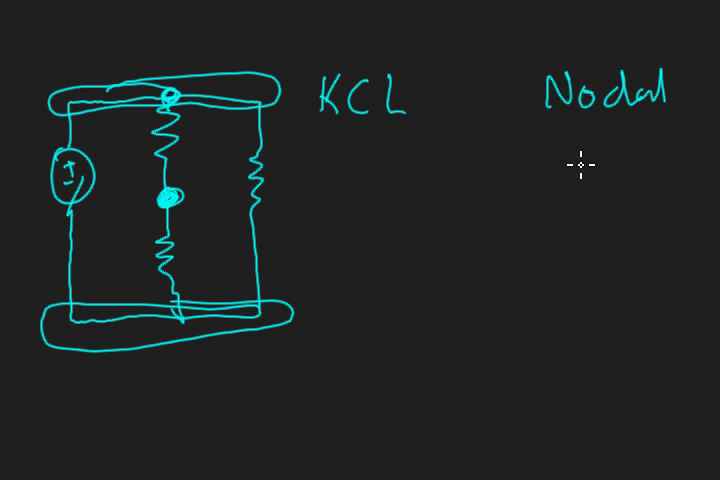
type("Analy")
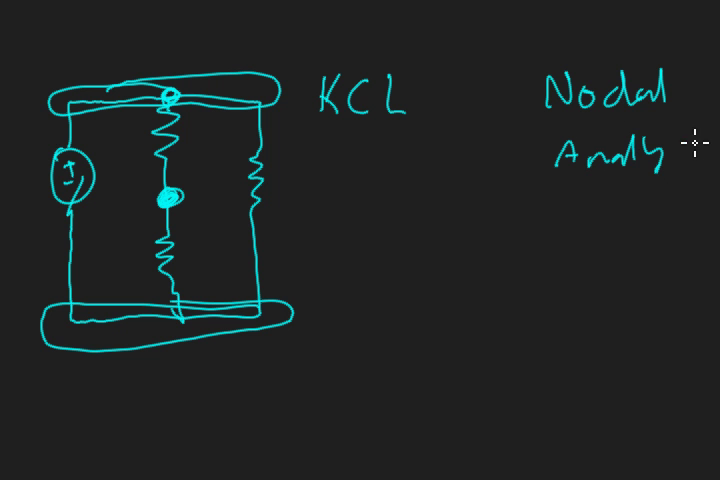
type("KVL")
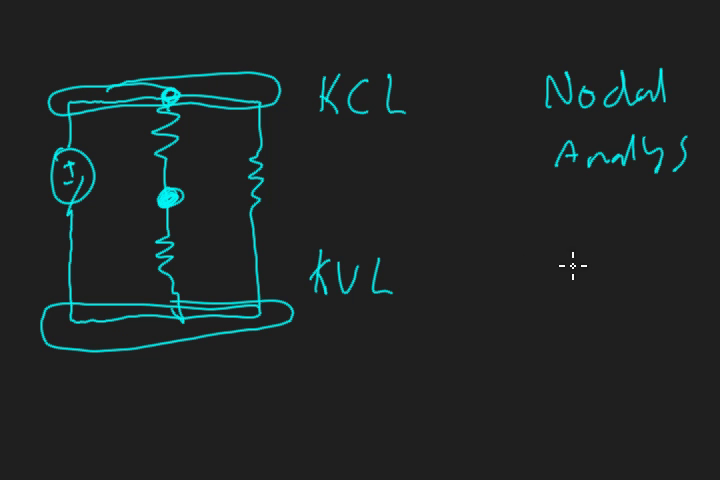
type("Mesh")
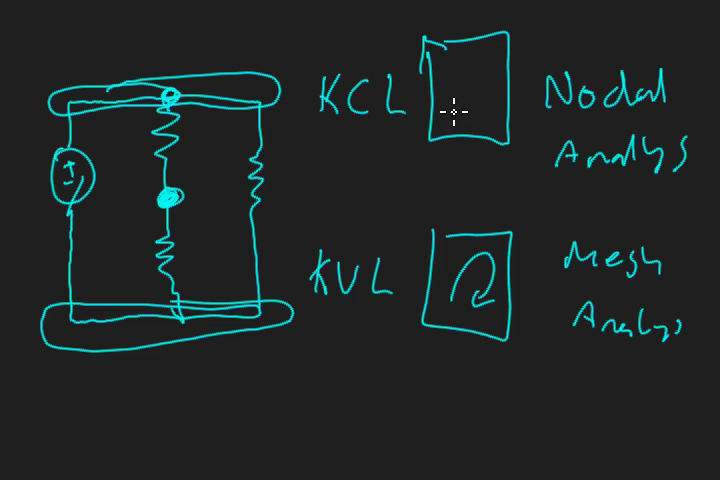
mouse_move(483, 120)
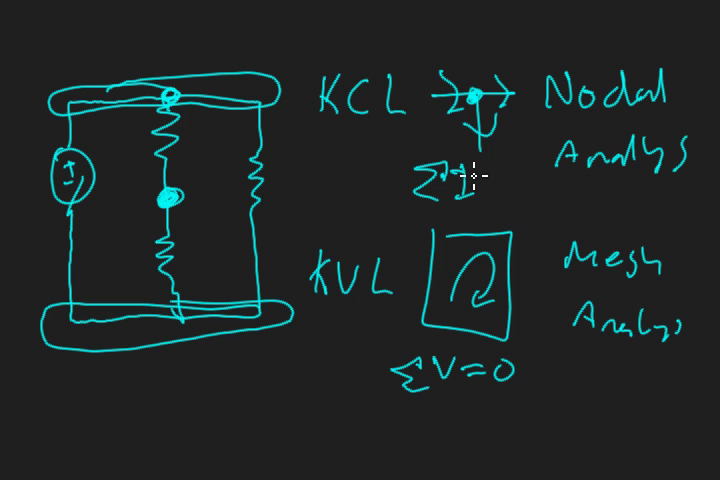
- Write ΣV = 0 under the KVL loop sketch
type("=0")
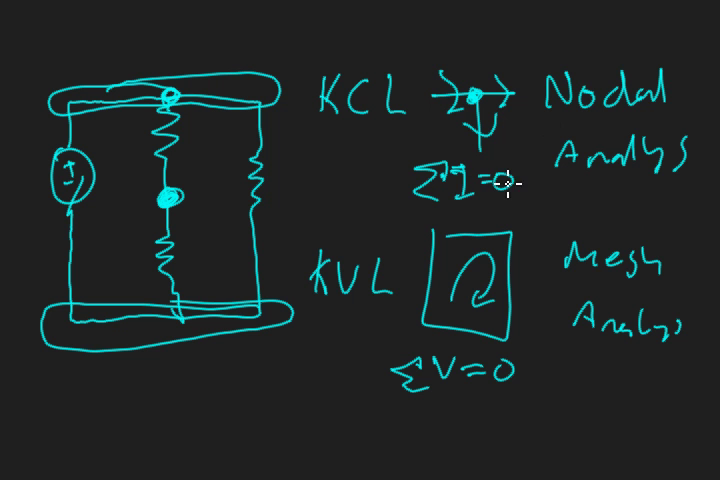